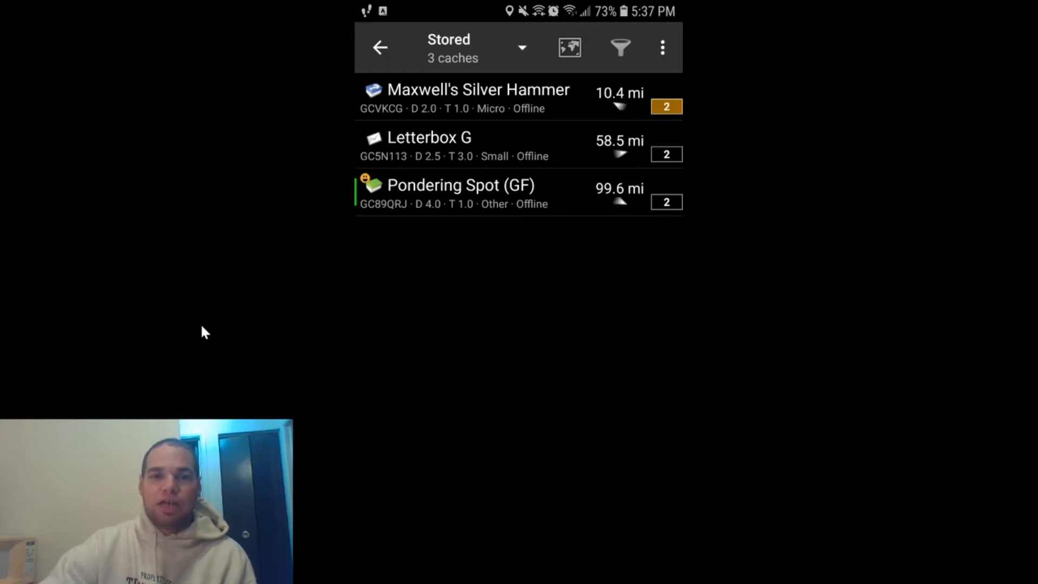
- Open Pondering Spot (GF), start Log Visit from the menu and begin adding a photo
left_click(460, 193)
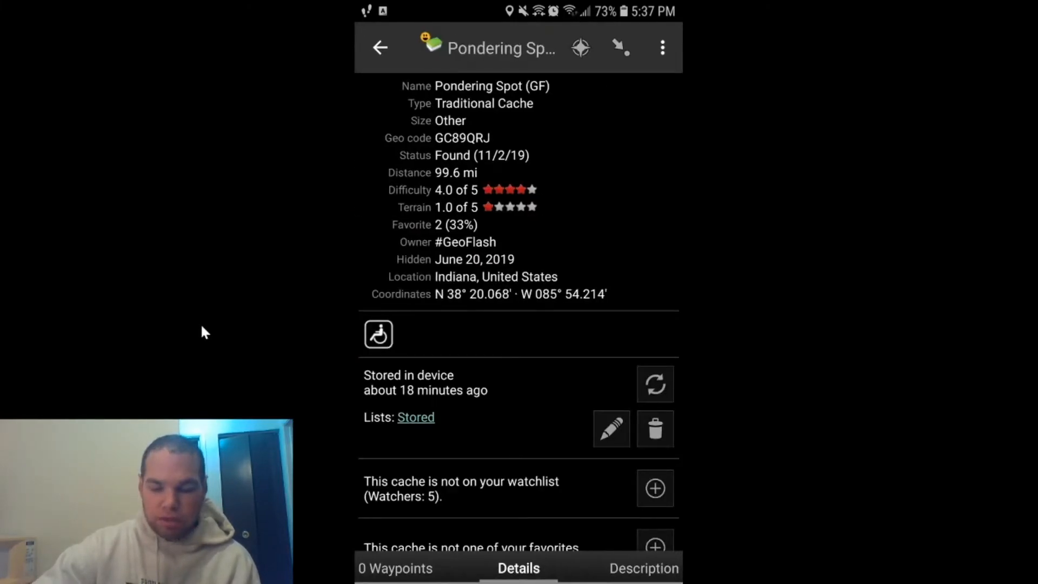
left_click(662, 47)
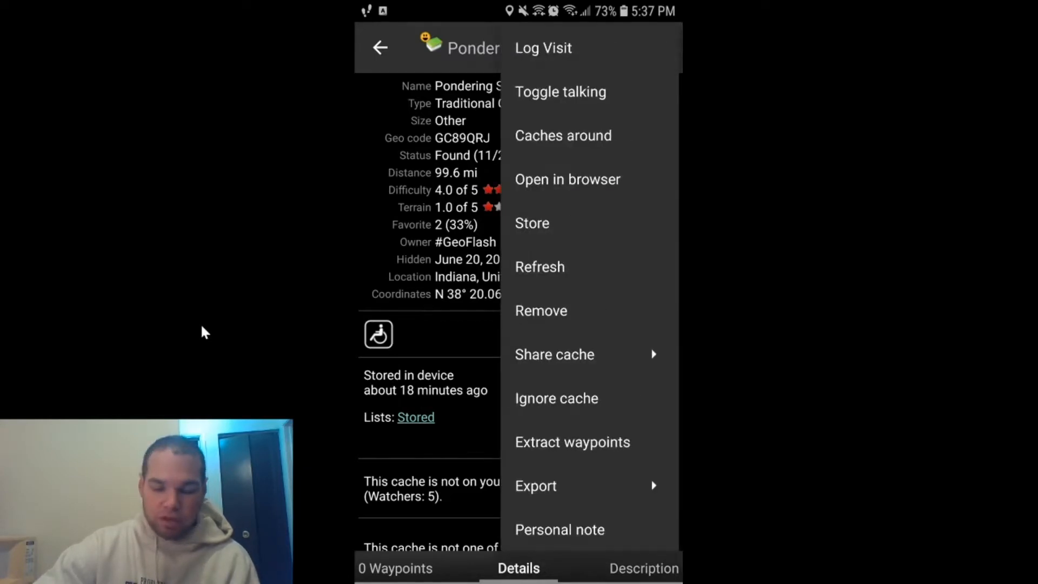
left_click(543, 48)
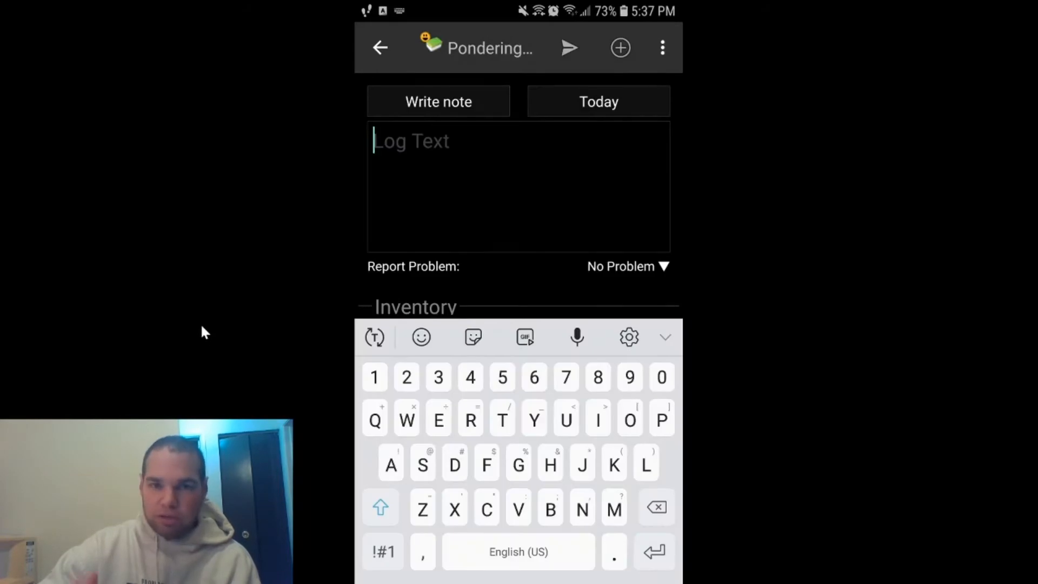
left_click(662, 47)
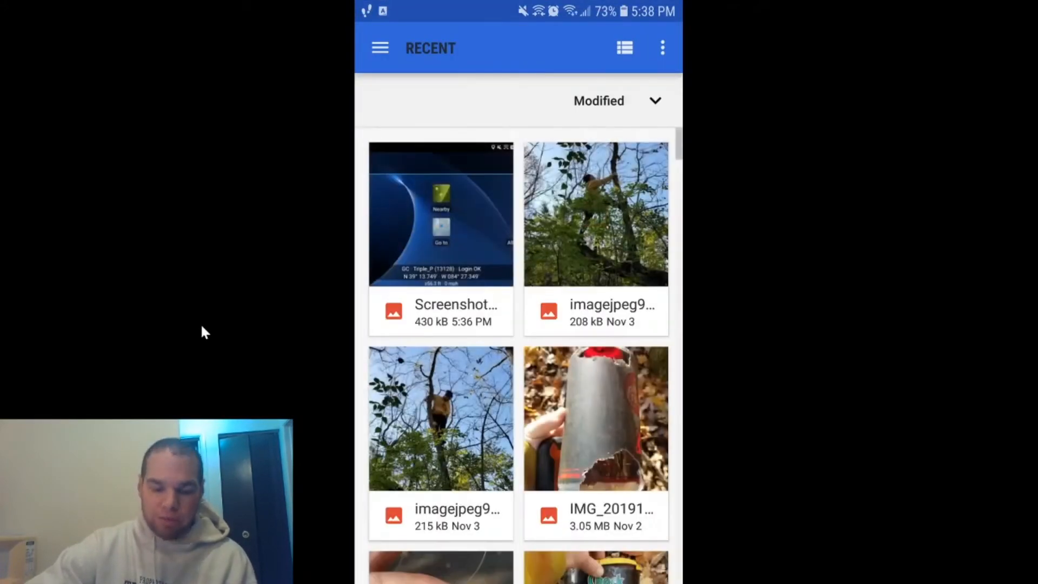
- Scroll the Recent images toward the photo of the small brass container
scroll("down", 3)
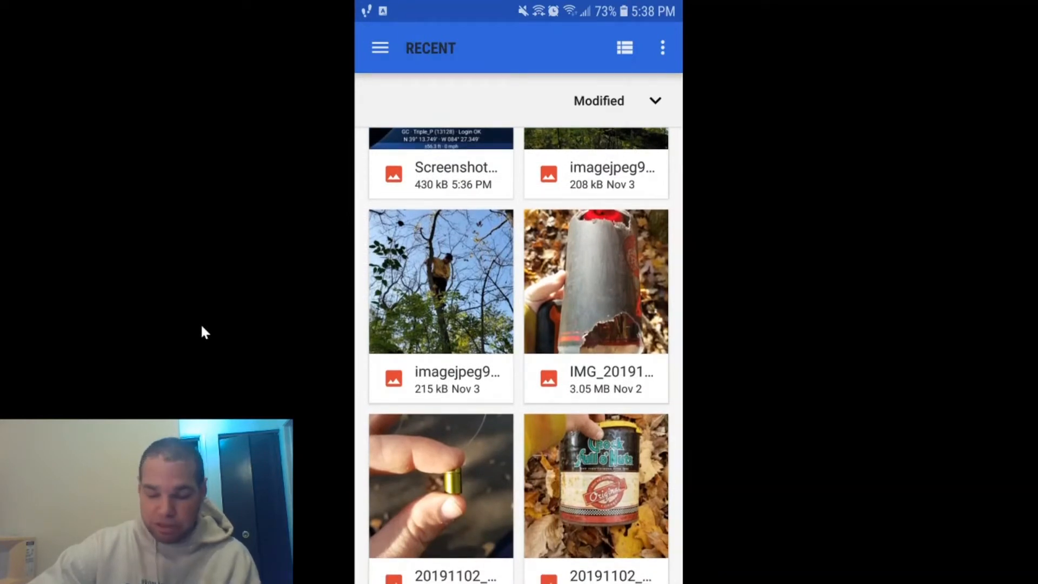
scroll("down", 3)
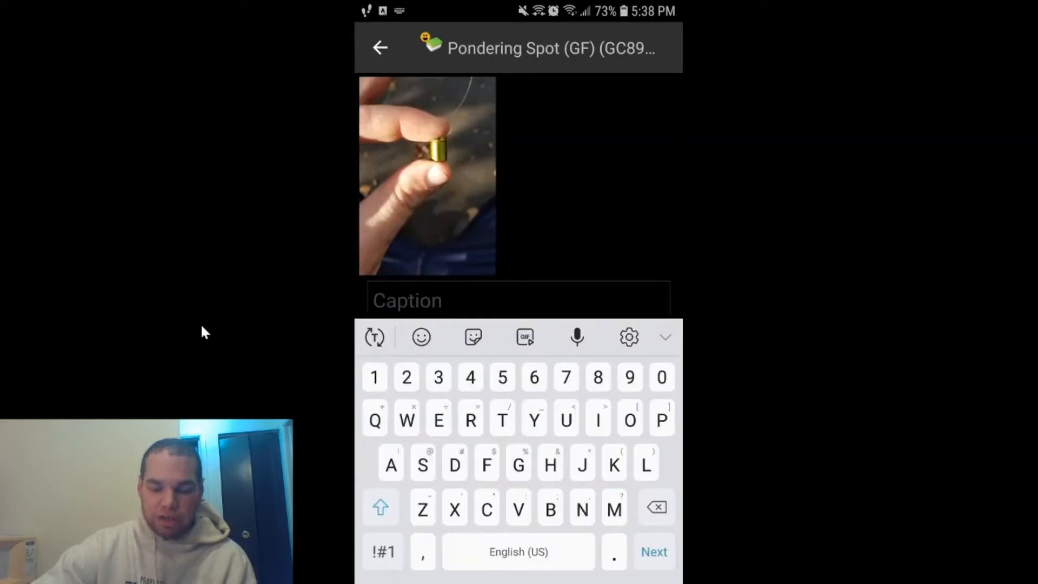
- Confirm the brass container photo with no caption and return to the log form
scroll("down", 3)
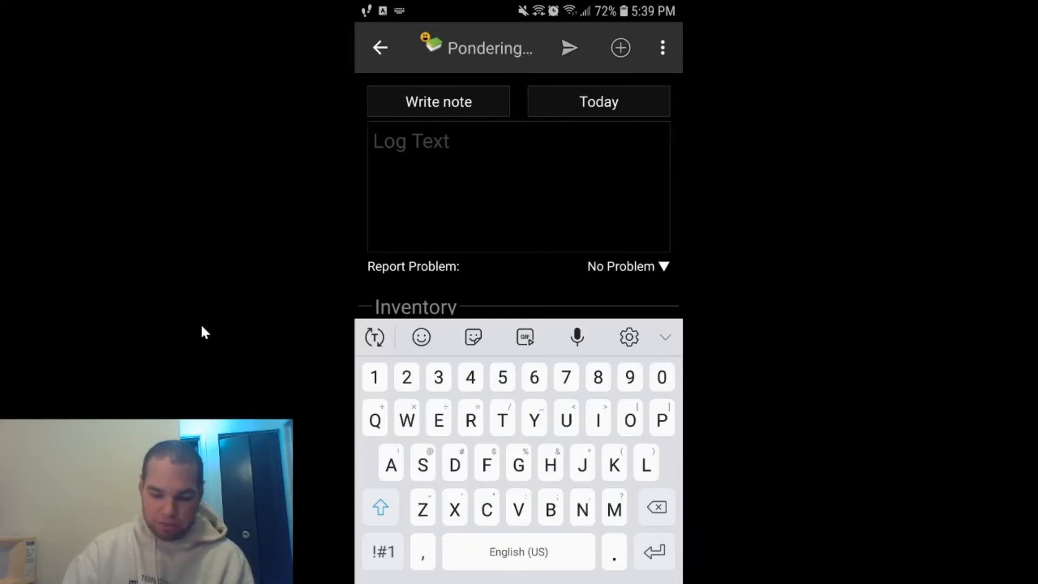
- Back out of the log and select Maxwell's Silver Hammer's solved coordinates 39 18.585, 84 18.286
left_click(380, 48)
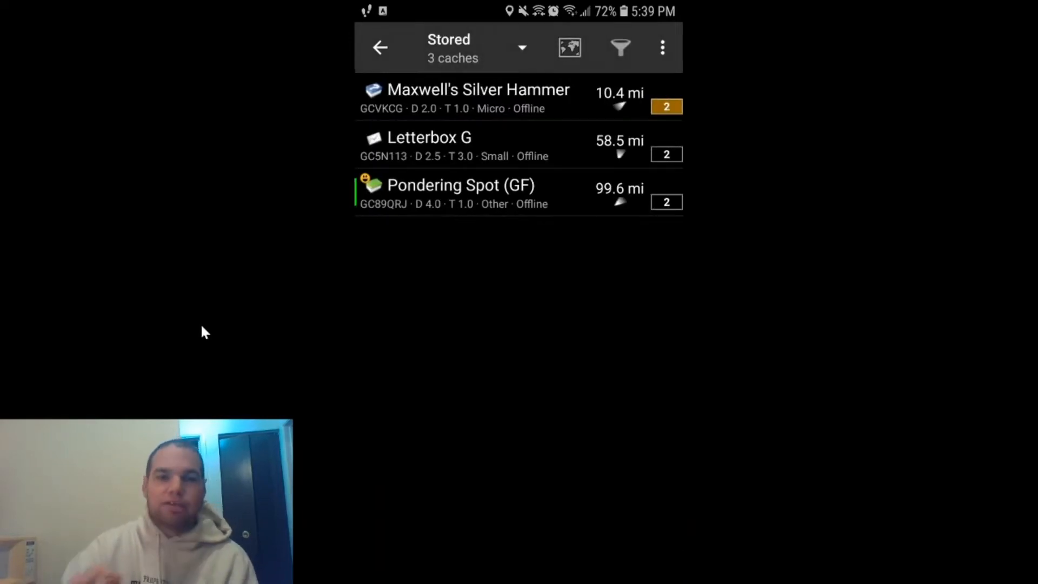
left_click(476, 98)
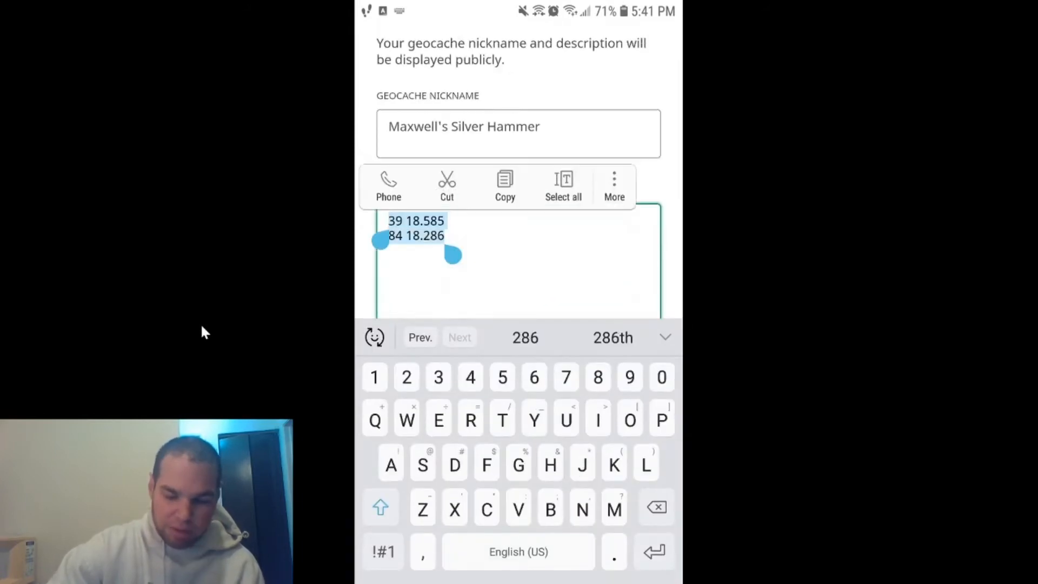
- Copy the solved coordinates and switch back to c:geo's stored caches list
left_click(505, 185)
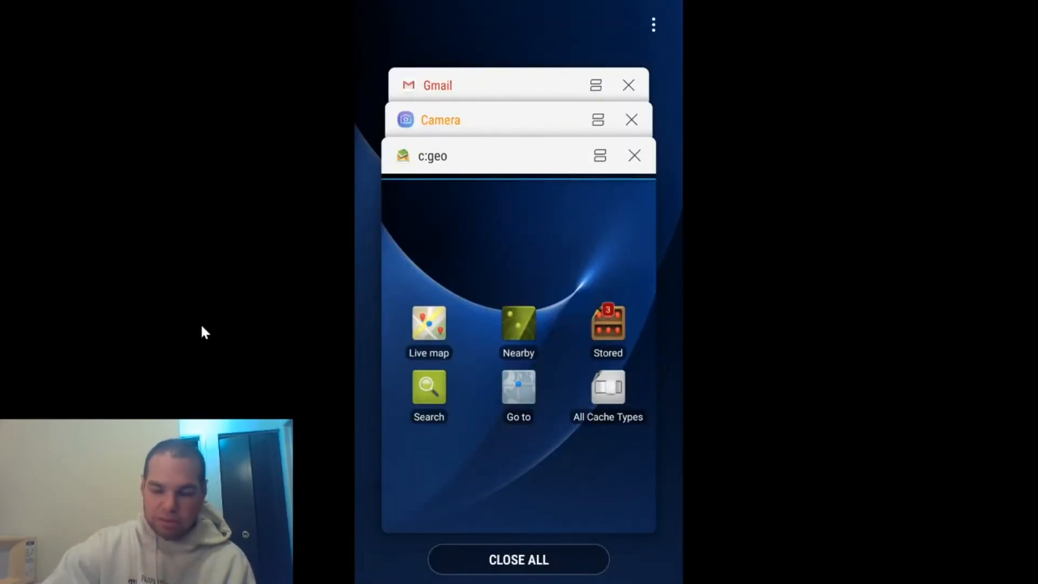
left_click(432, 156)
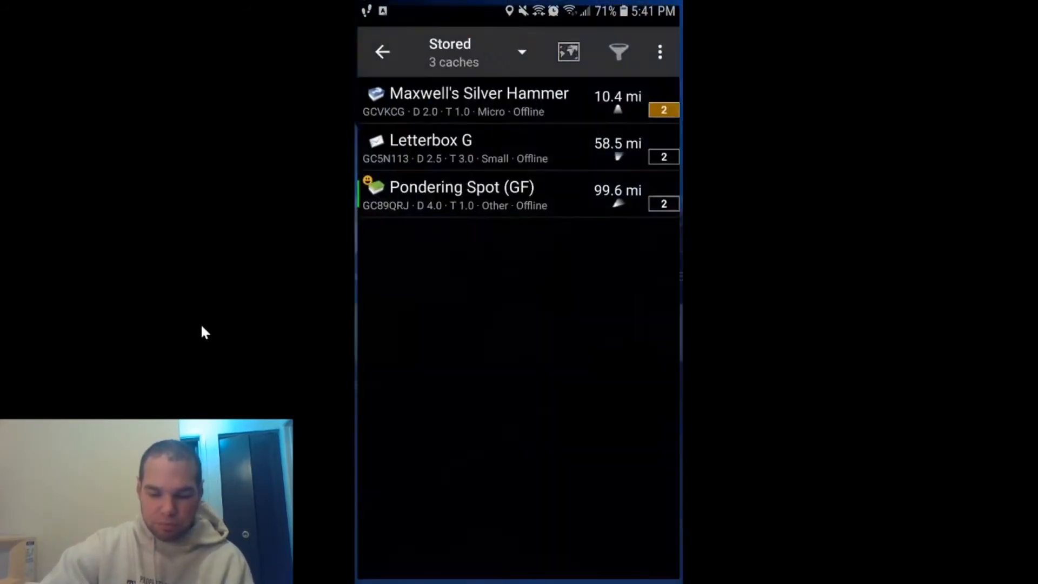
- Save the solved coordinates as Maxwell's Silver Hammer's personal note, creating Personal note 1
left_click(478, 101)
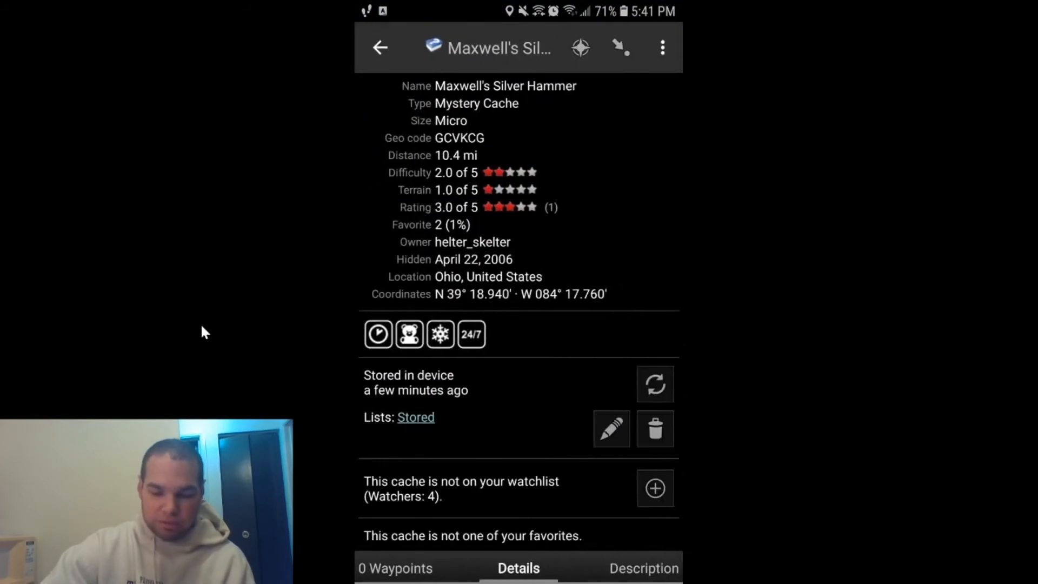
left_click(661, 46)
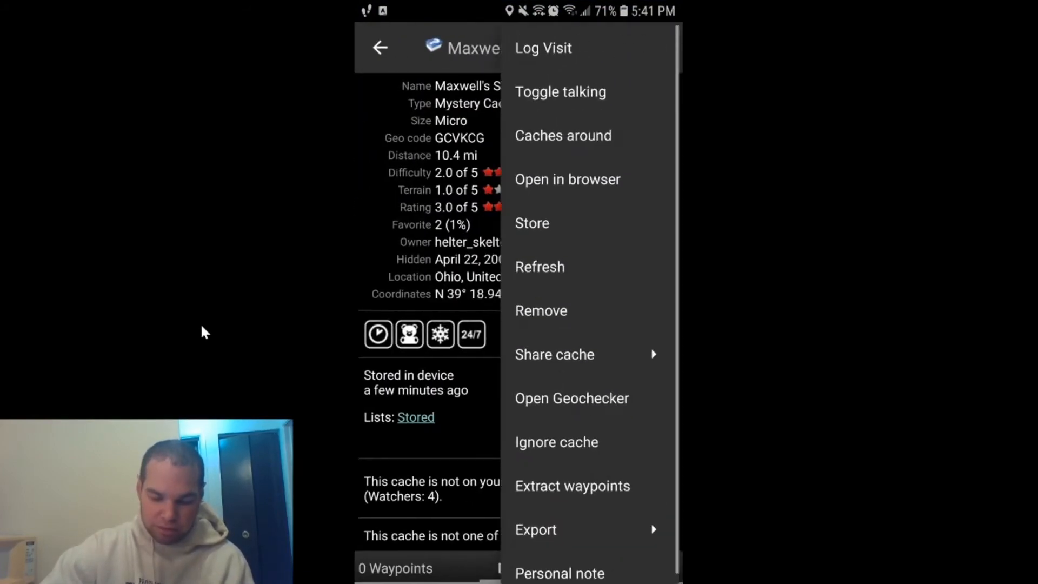
left_click(559, 573)
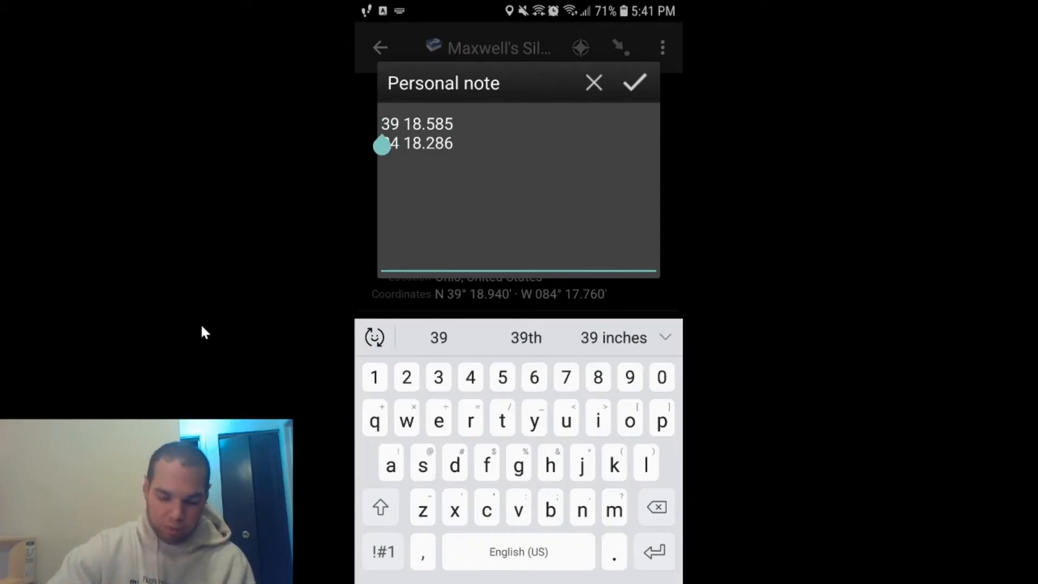
type("N")
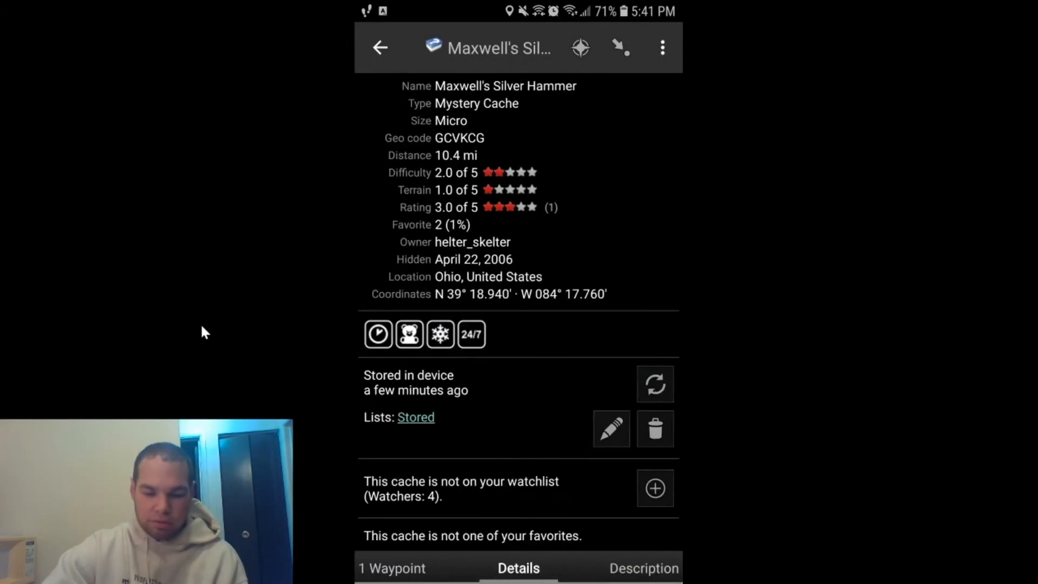
left_click(391, 568)
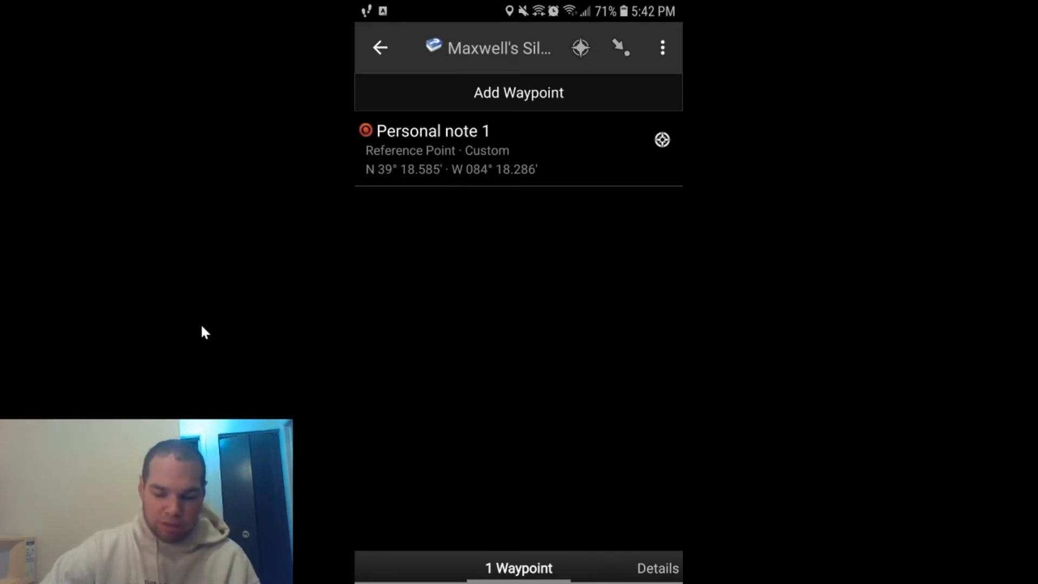
- Set the Personal note 1 waypoint as the cache coordinates in c:geo and save it
left_click(427, 131)
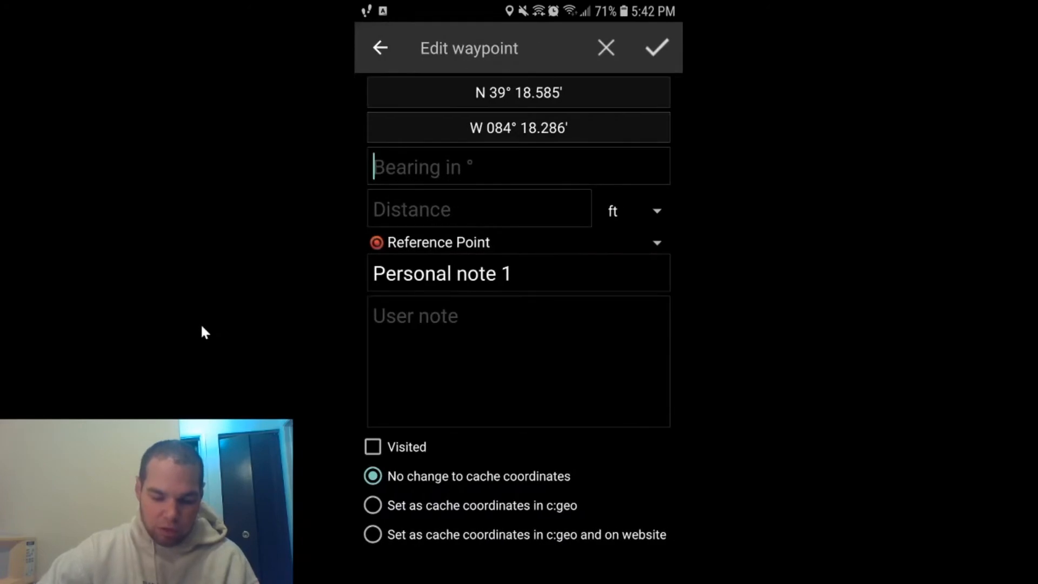
left_click(372, 505)
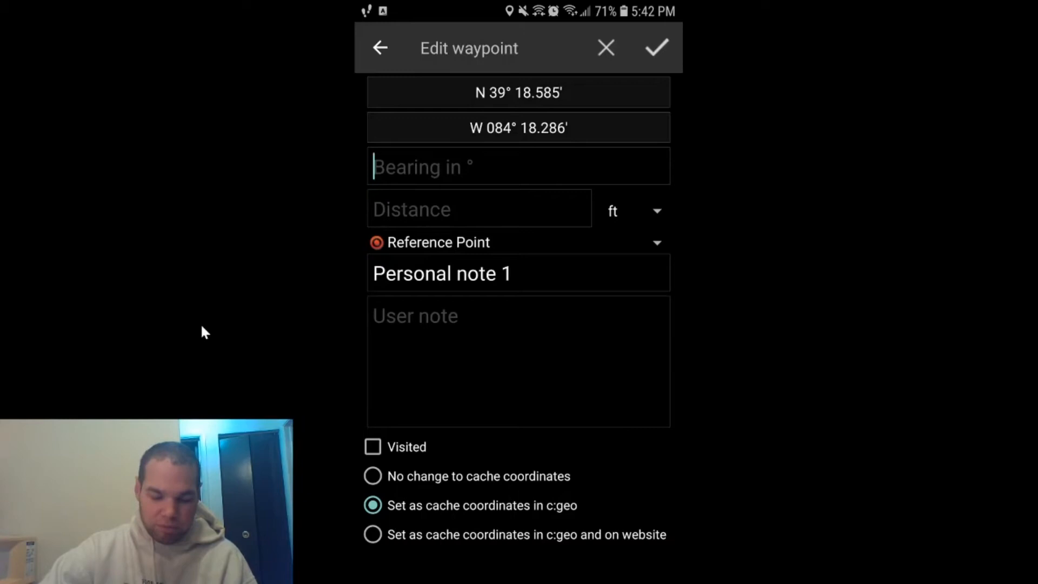
left_click(372, 534)
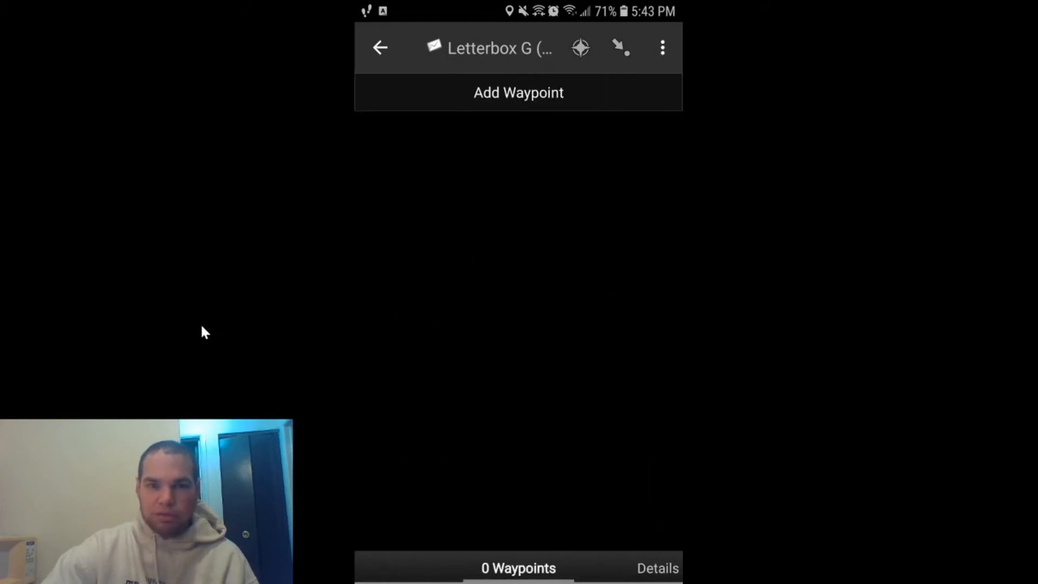
- Add a waypoint projected from the cache coordinates at bearing 140, distance 15
left_click(518, 92)
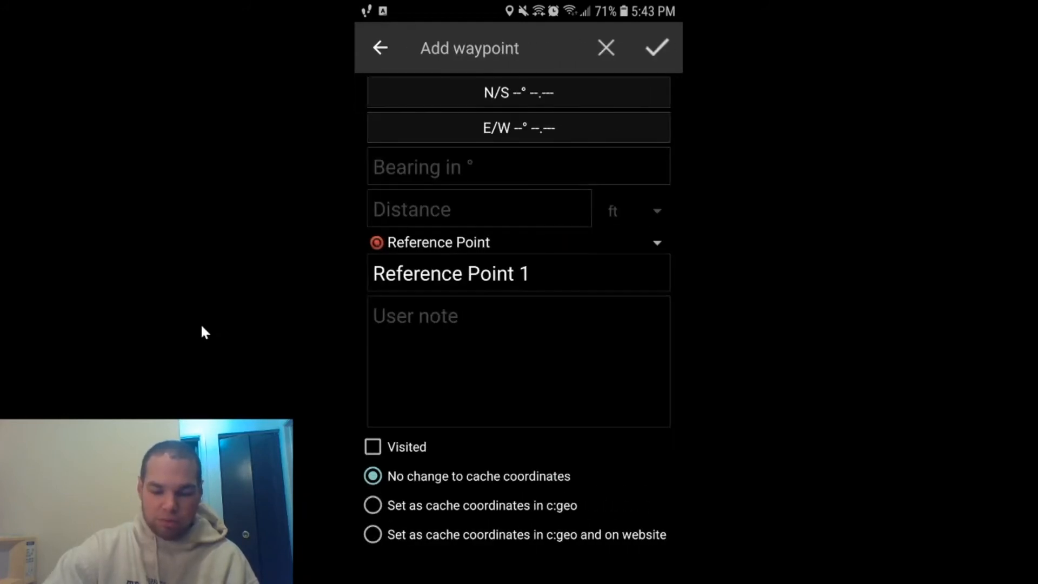
left_click(518, 91)
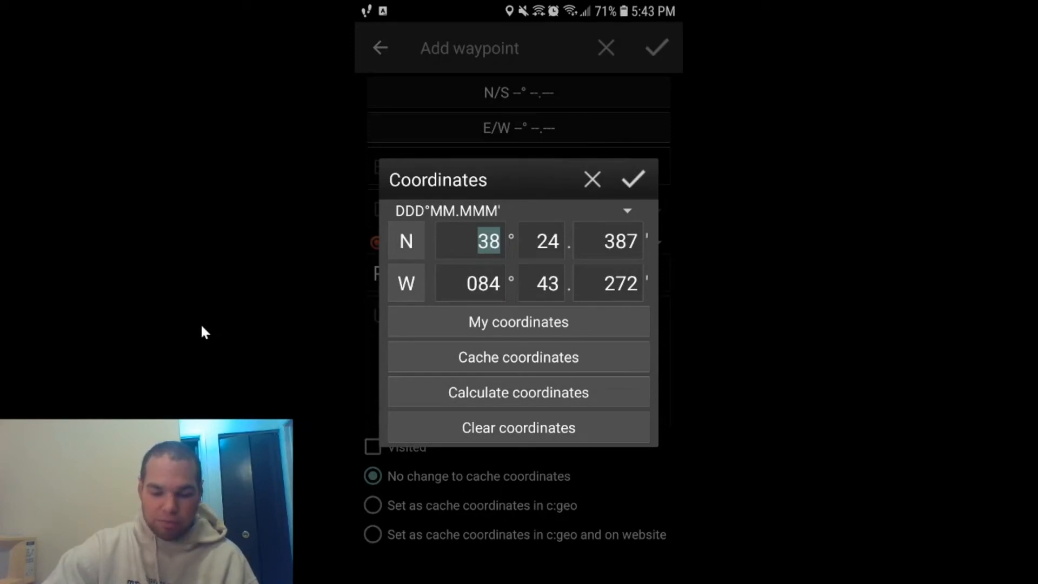
left_click(633, 179)
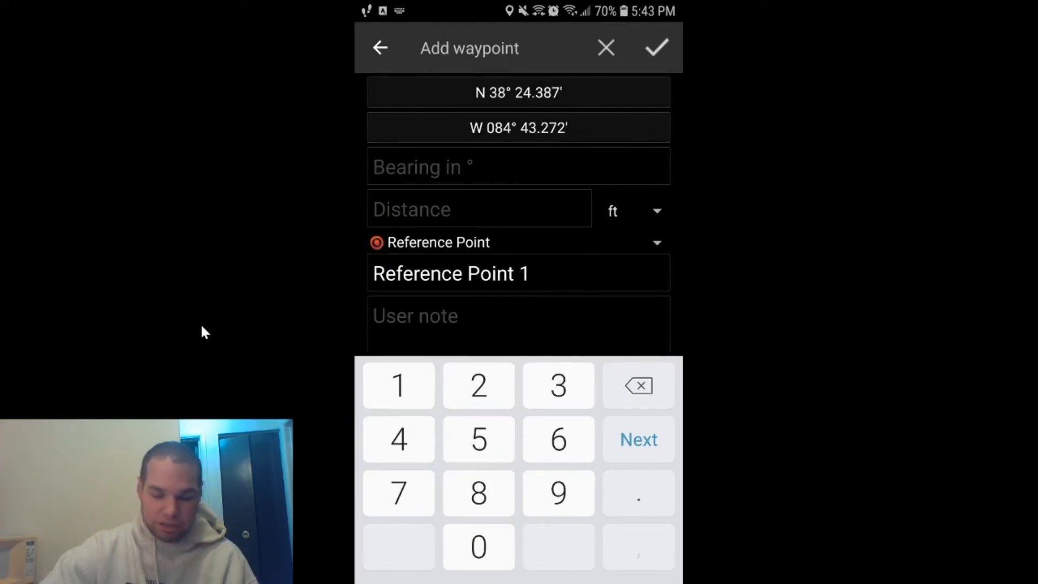
type("140")
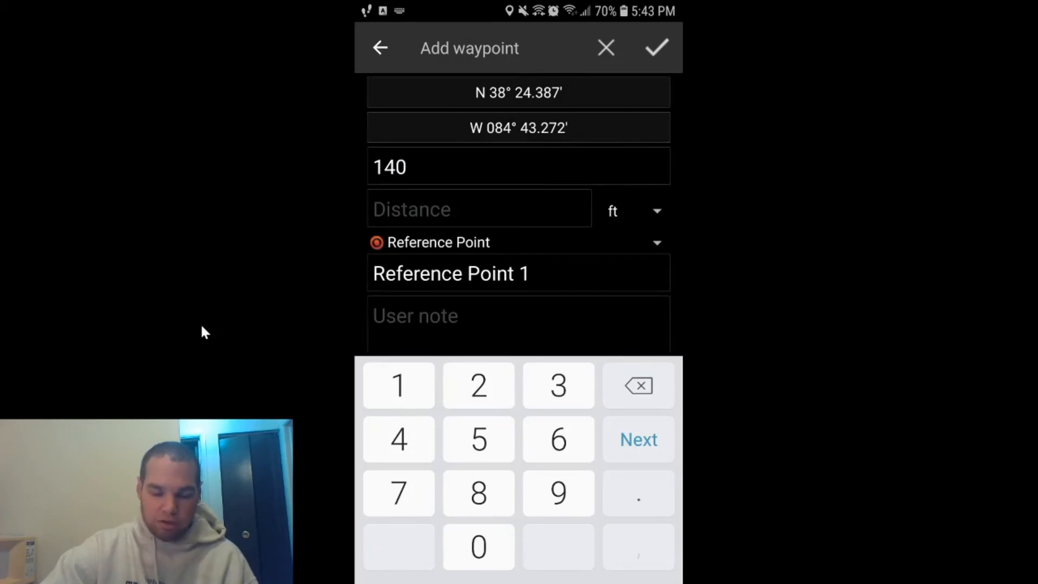
type("15")
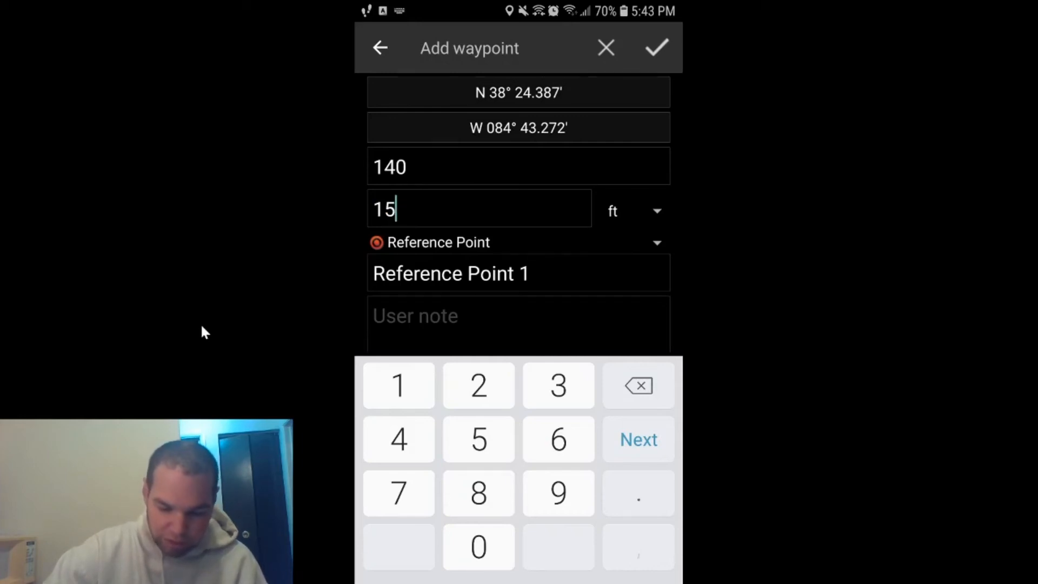
- Make it a Final Location waypoint measured in feet and save it
left_click(655, 242)
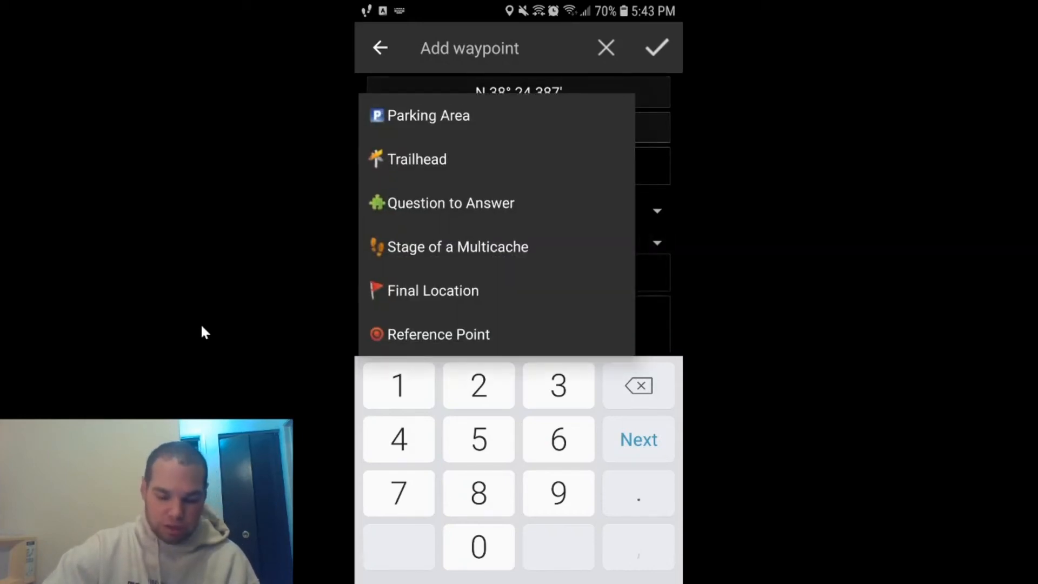
left_click(432, 290)
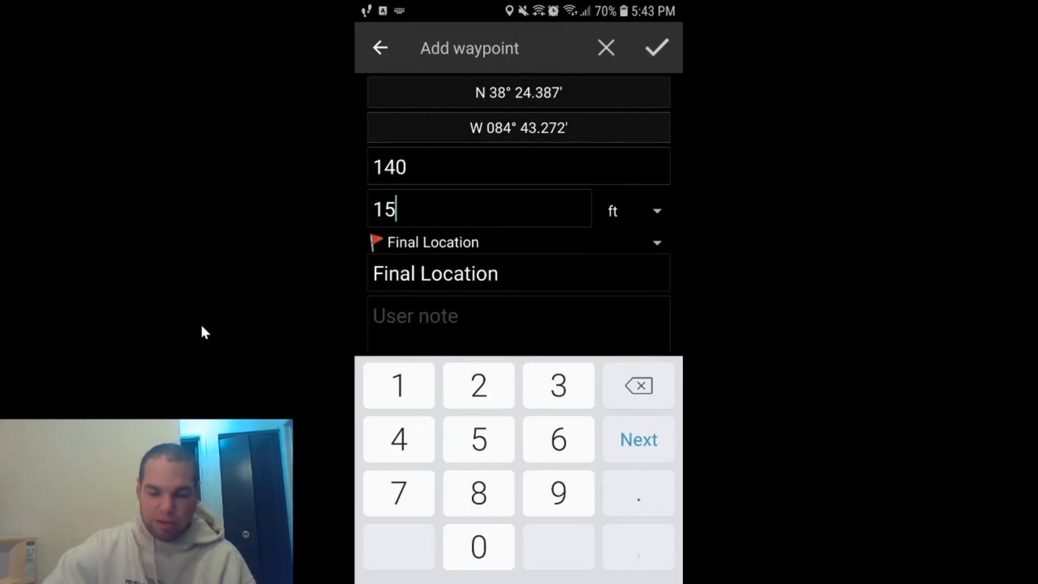
left_click(632, 211)
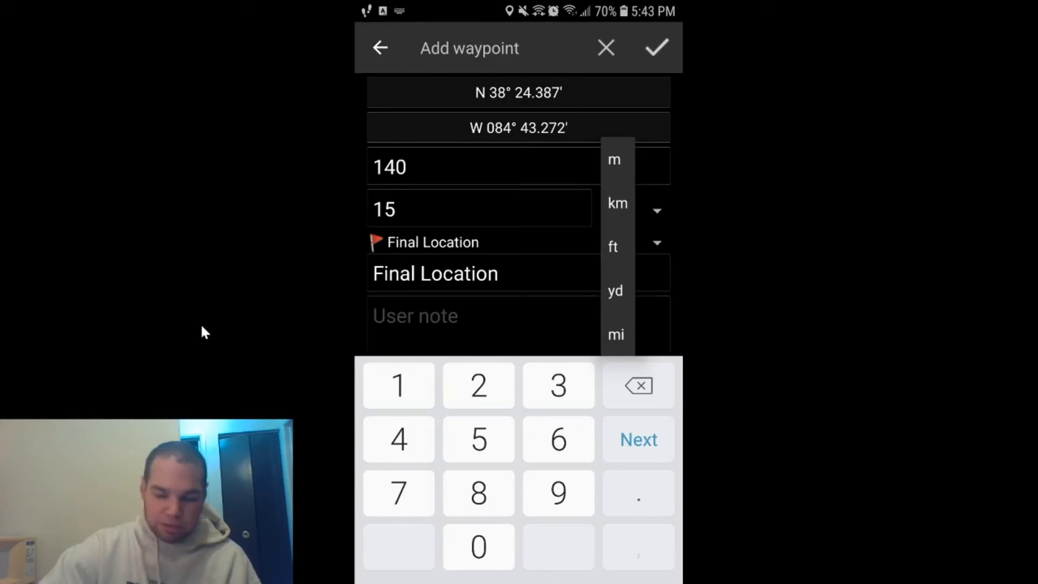
left_click(612, 247)
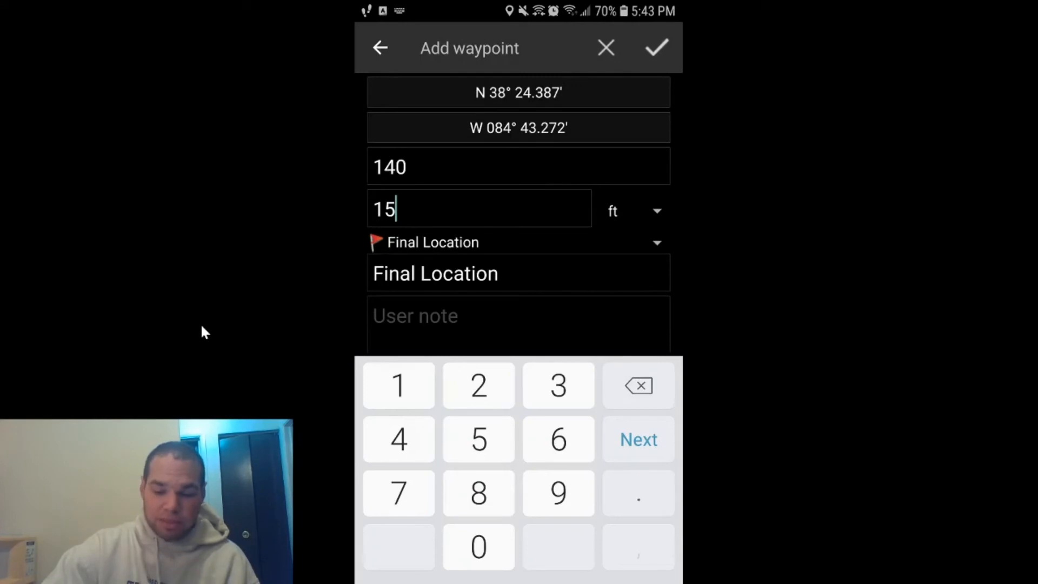
left_click(655, 47)
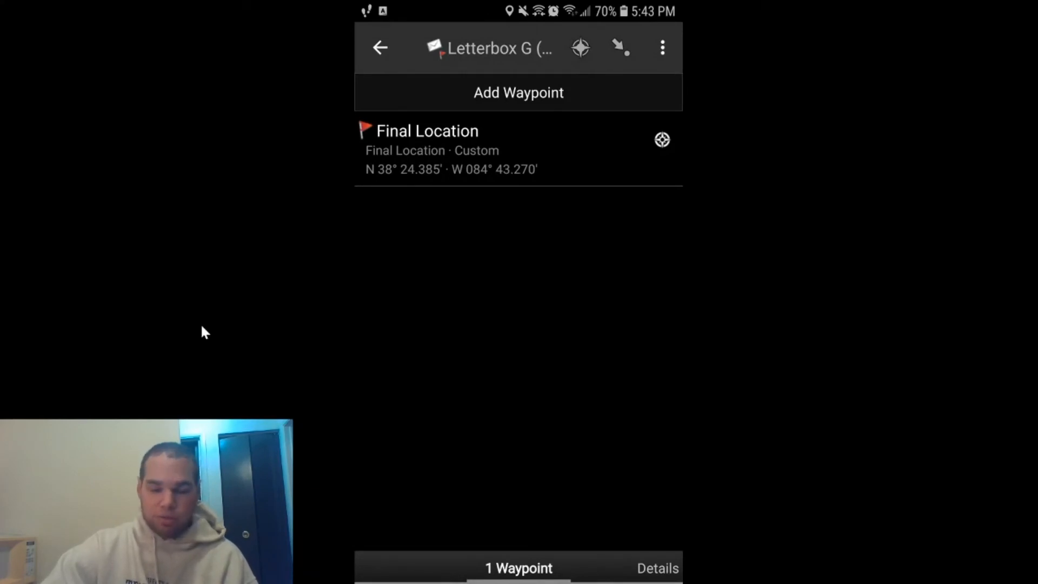
- Check Letterbox G's details, then open the Final Location waypoint for editing
left_click(518, 568)
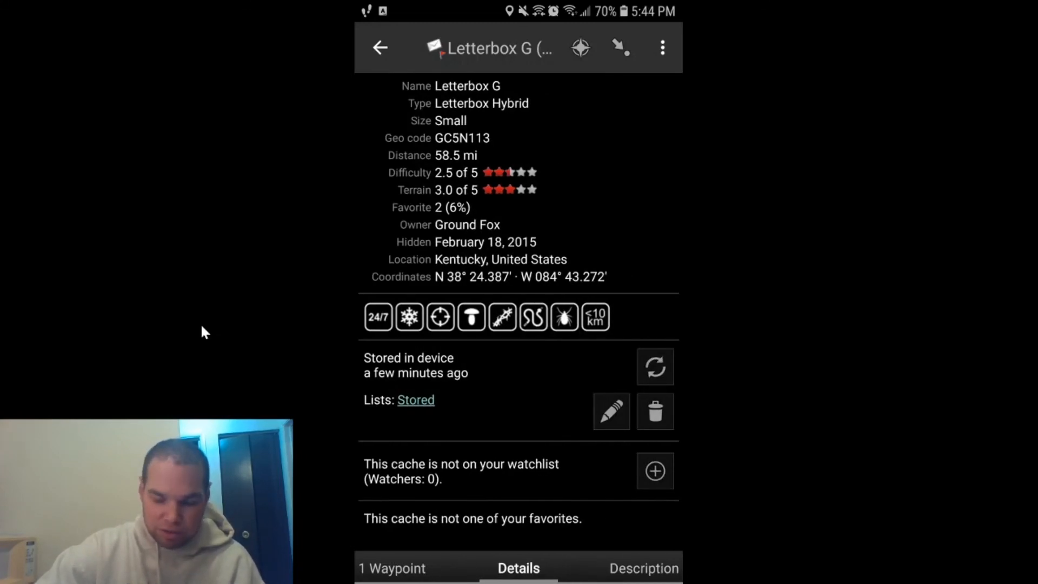
left_click(391, 567)
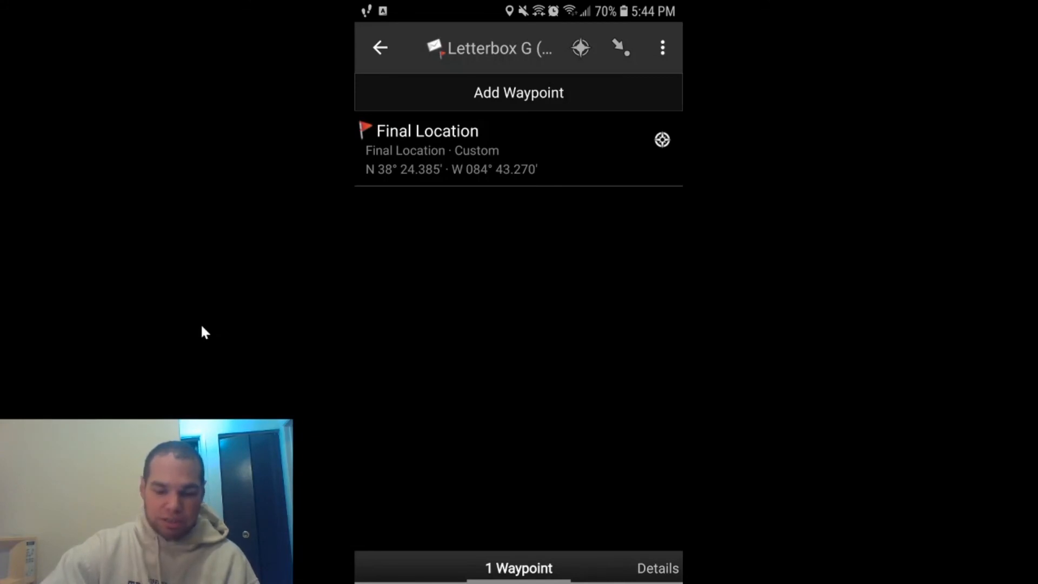
left_click(427, 131)
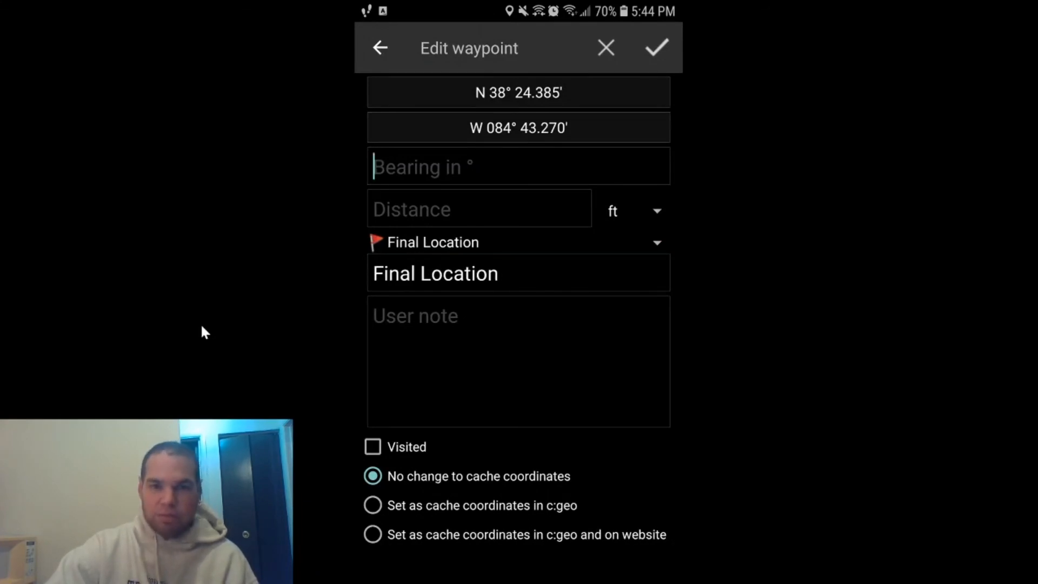
- Set the Final Location as cache coordinates in c:geo only, not the website, and save
left_click(372, 535)
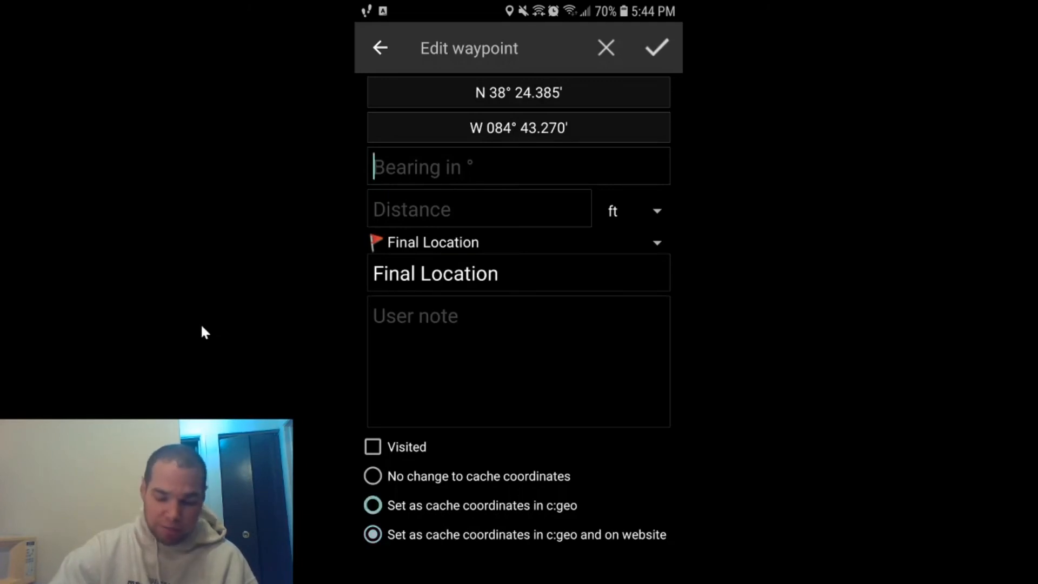
left_click(372, 505)
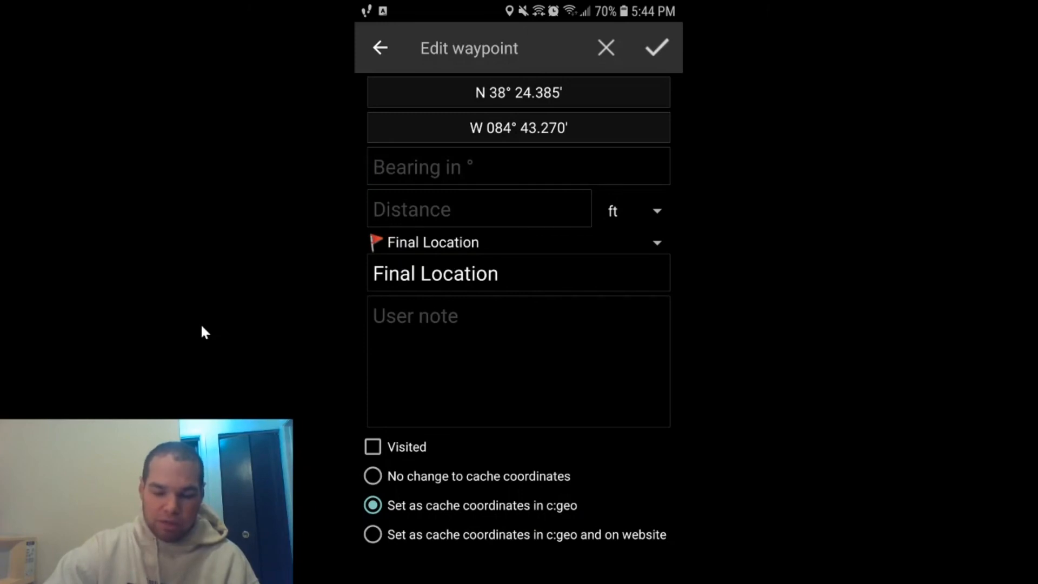
left_click(657, 48)
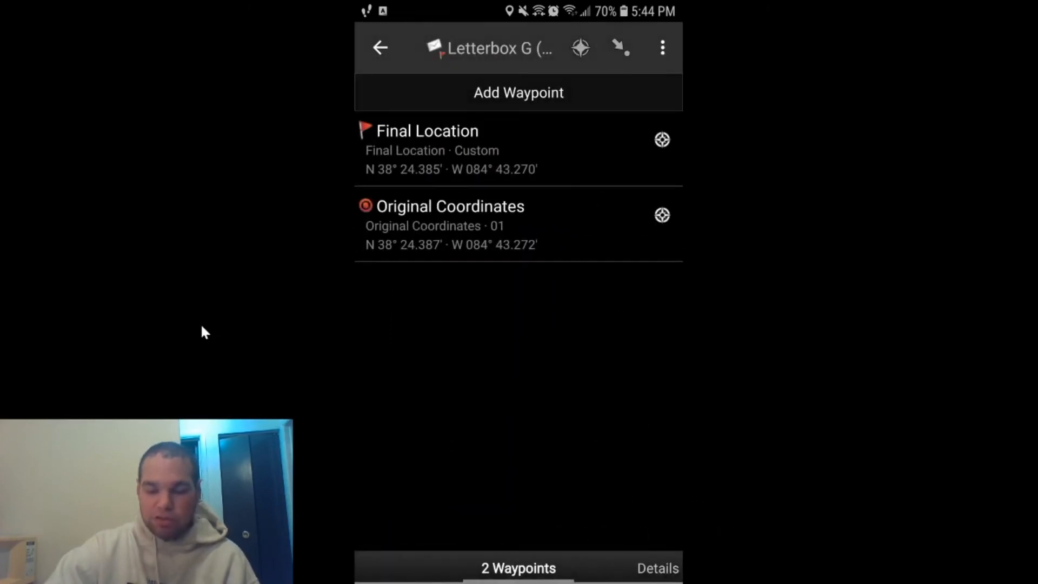